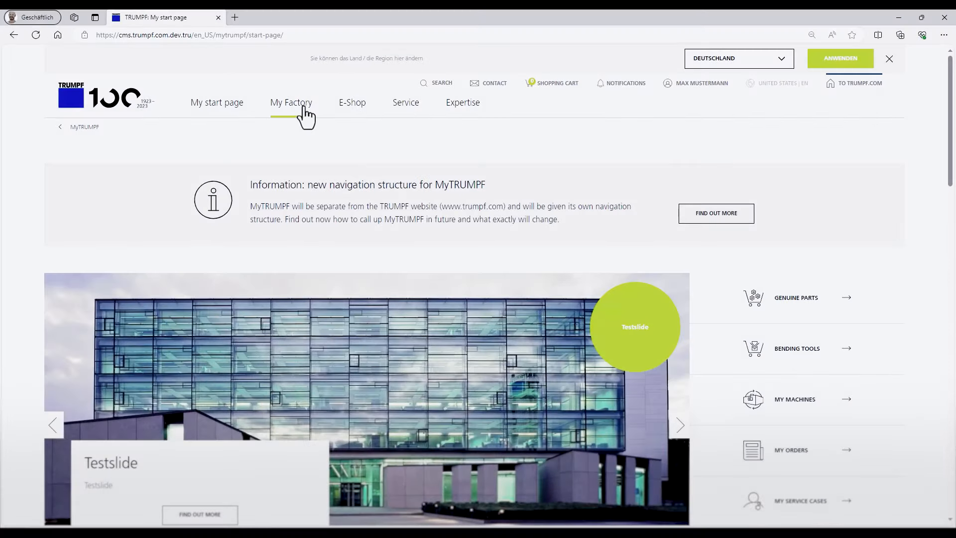
# Navigate from My Factory to the Smart Factory Suite page listing EasyModel AI.
pyautogui.click(291, 102)
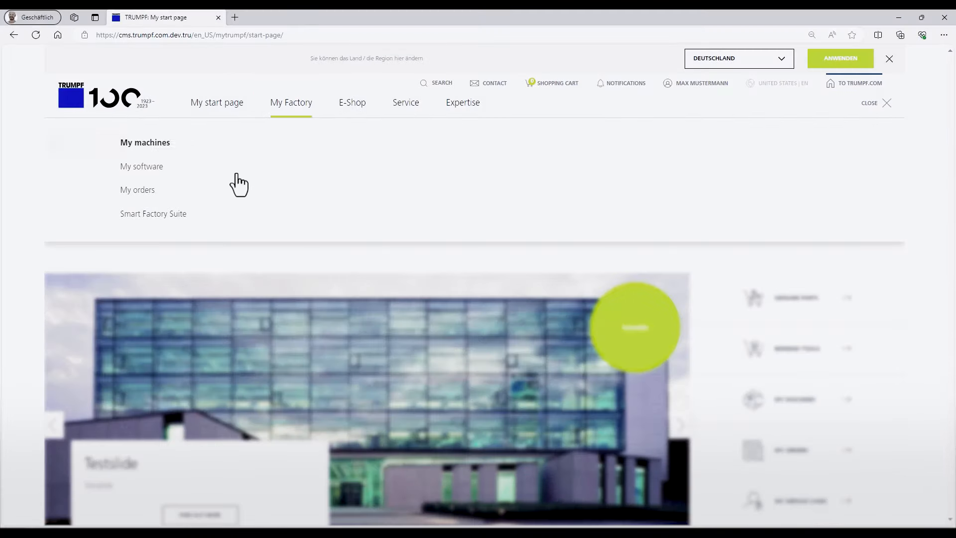
pyautogui.click(153, 213)
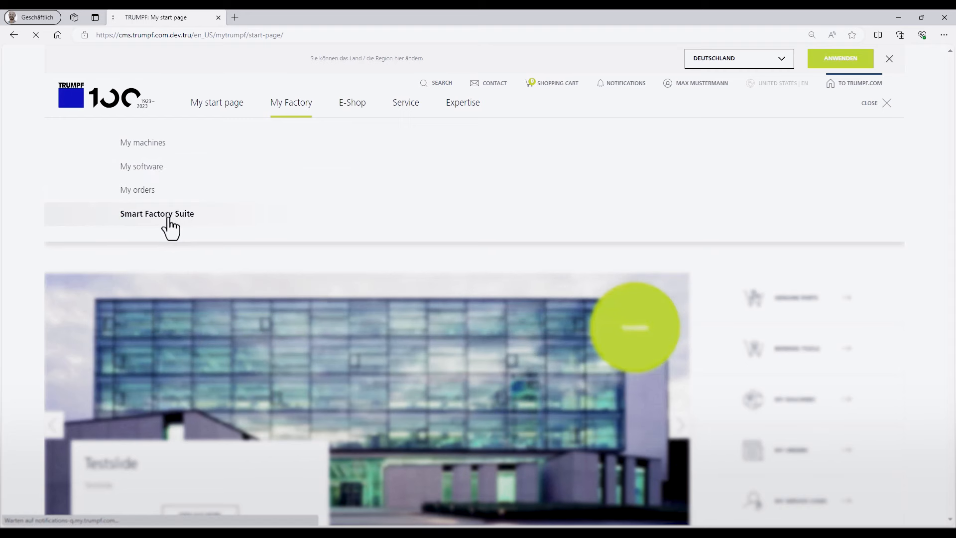
pyautogui.click(157, 213)
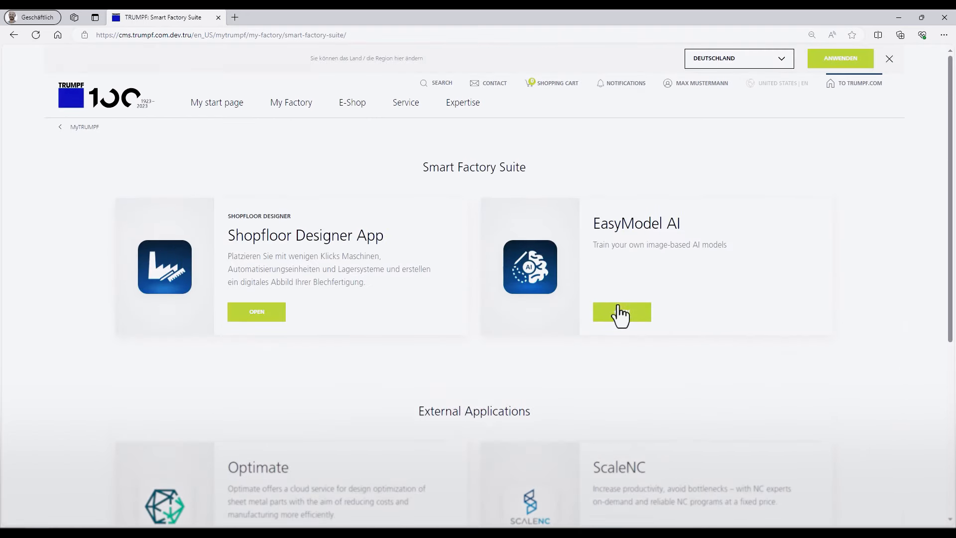
pyautogui.moveTo(621, 311)
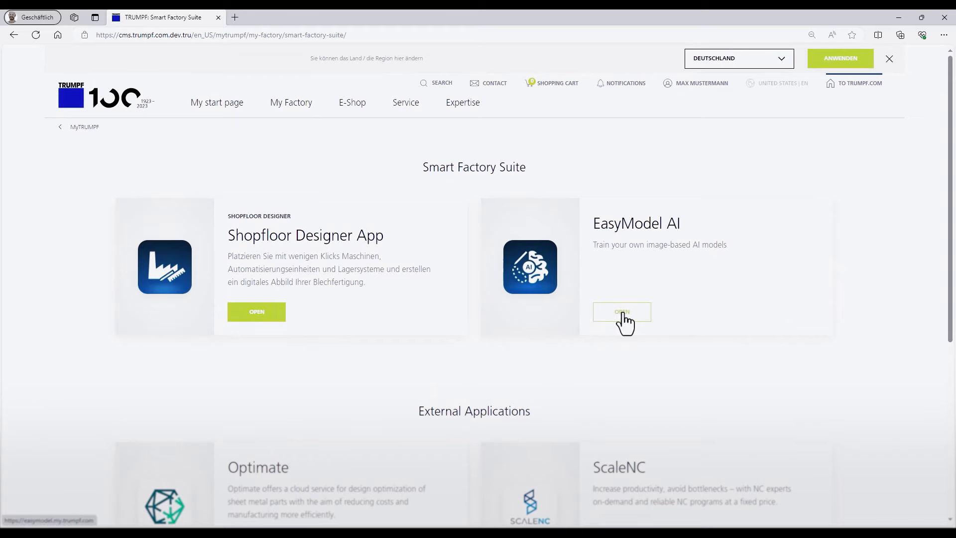
# Launch EasyModel AI and create project 'Test' with Orange label colour, then save it.
pyautogui.click(621, 312)
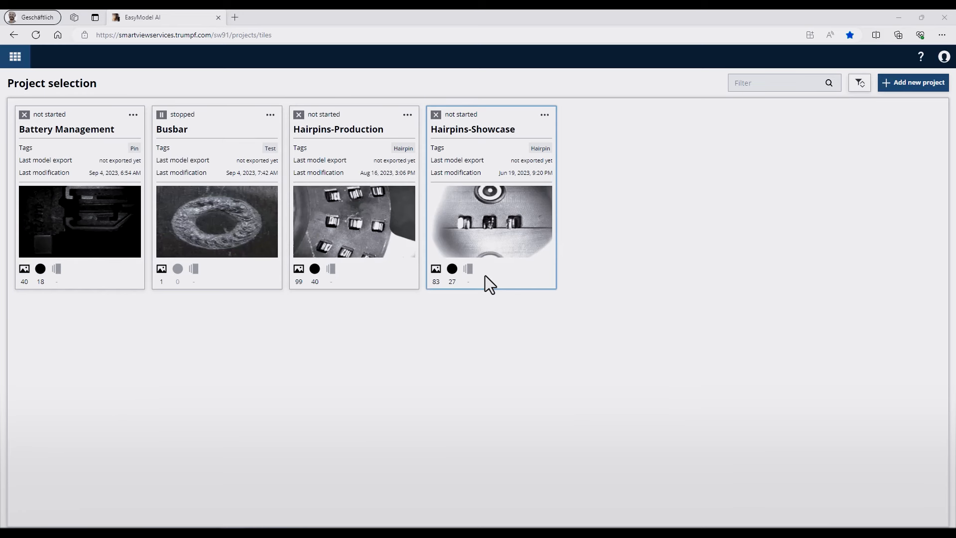
pyautogui.moveTo(913, 83)
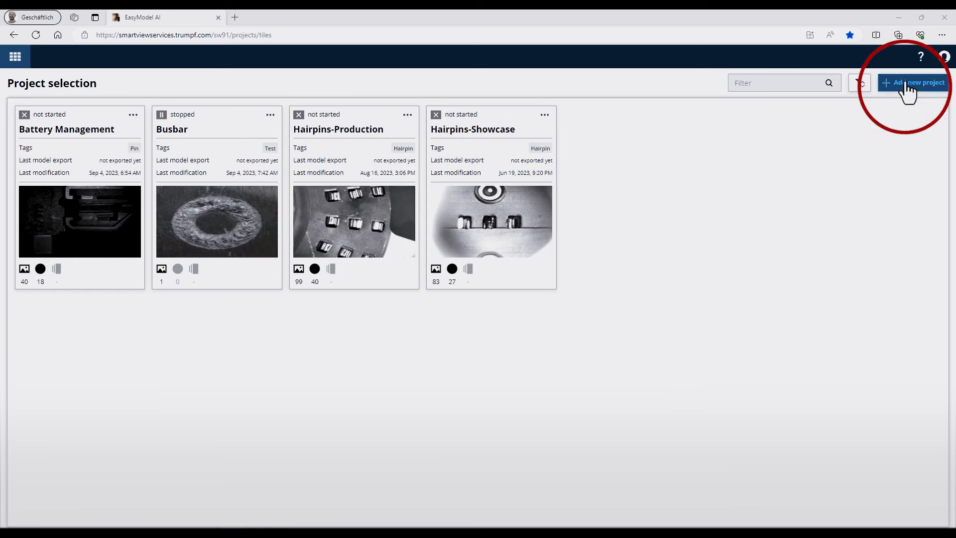
pyautogui.click(913, 82)
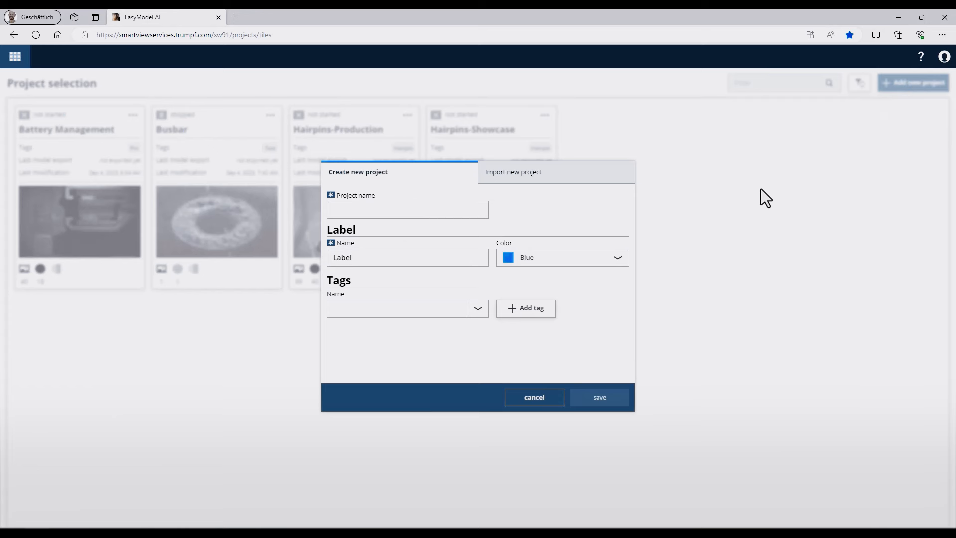
pyautogui.click(407, 209)
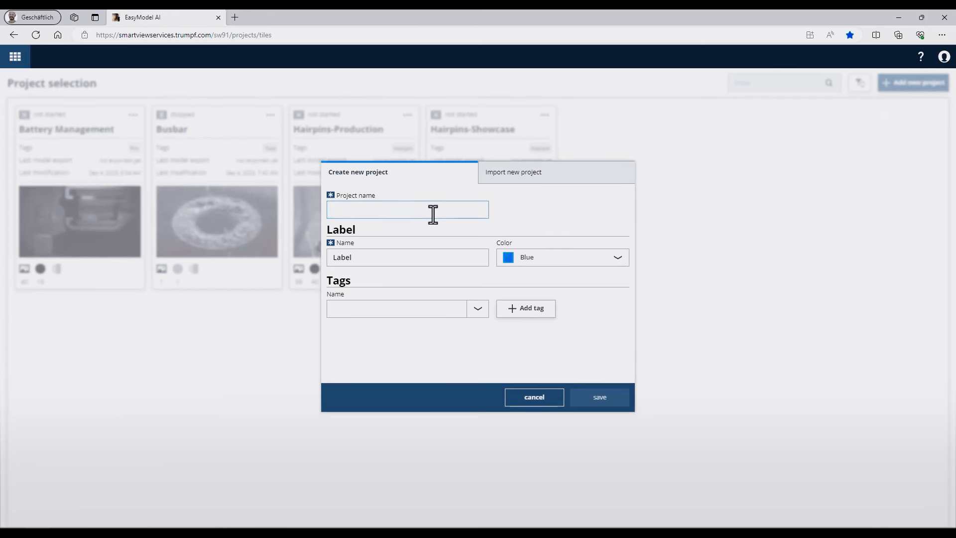
pyautogui.write('Test')
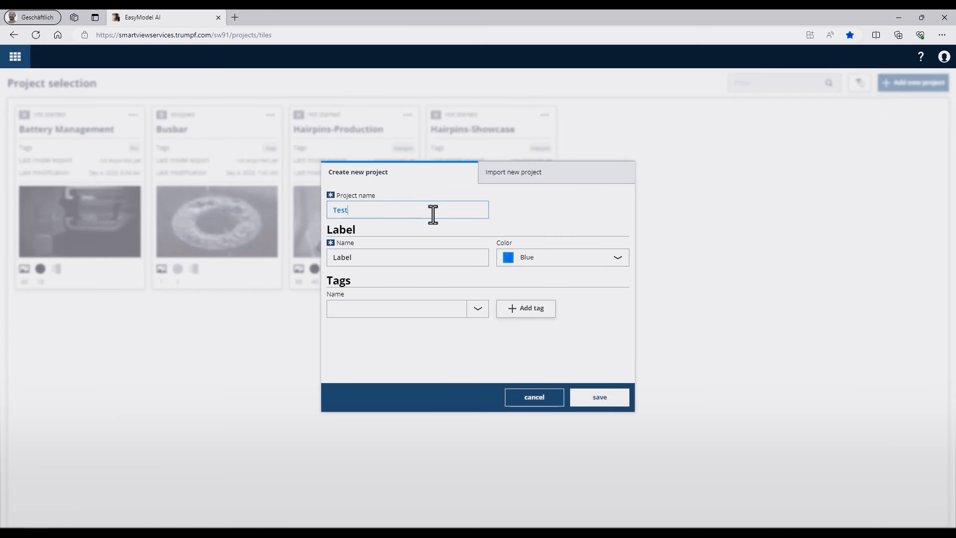
pyautogui.click(560, 257)
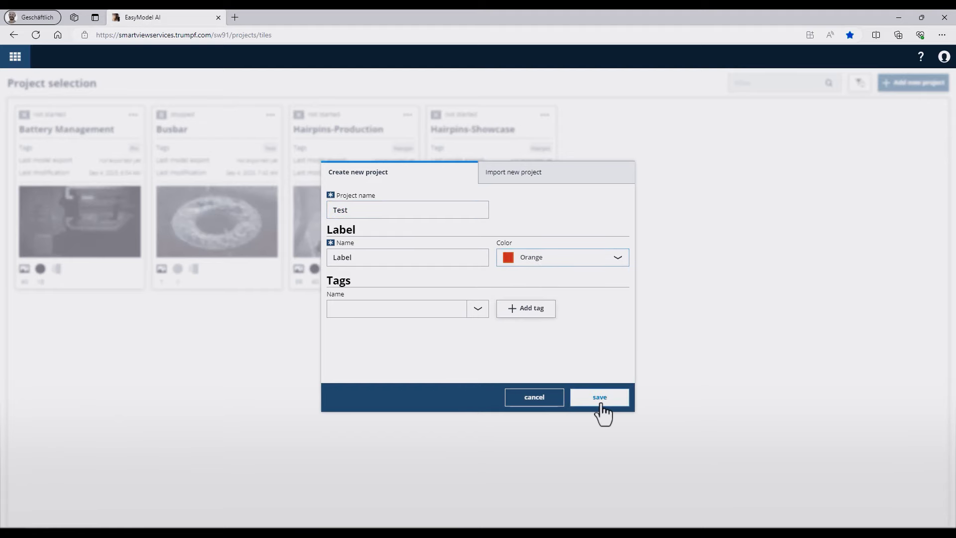
pyautogui.click(598, 397)
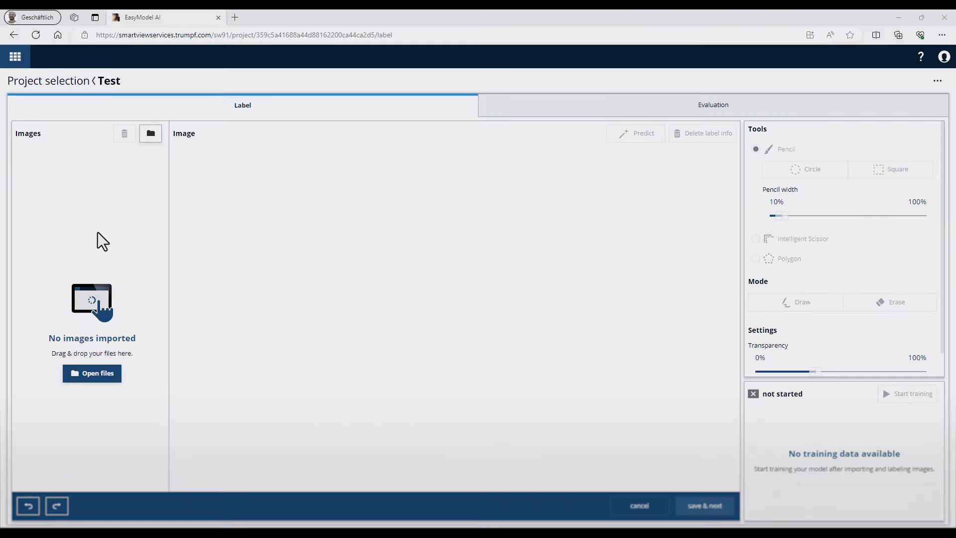
# Import the PNG hairpin images into the Test project via Open files.
pyautogui.click(921, 18)
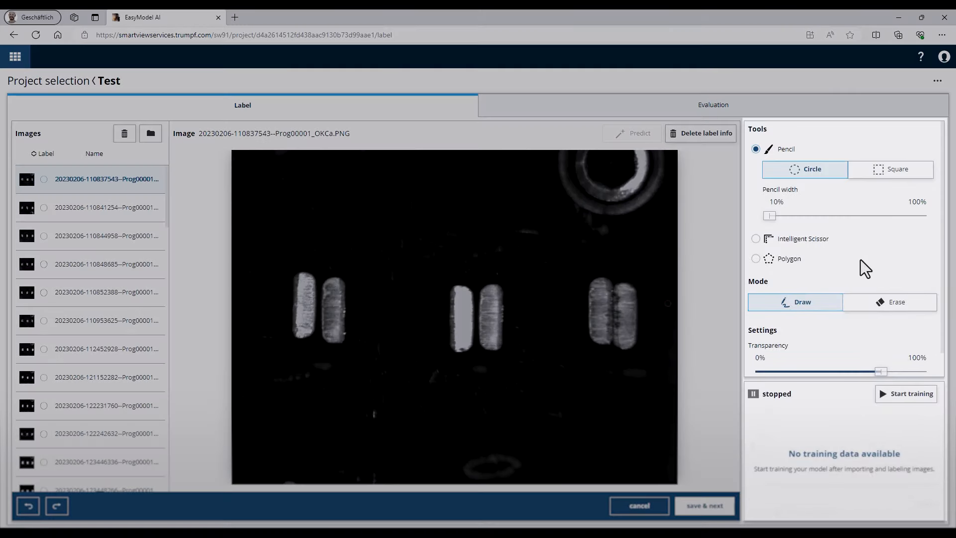
pyautogui.moveTo(803, 238)
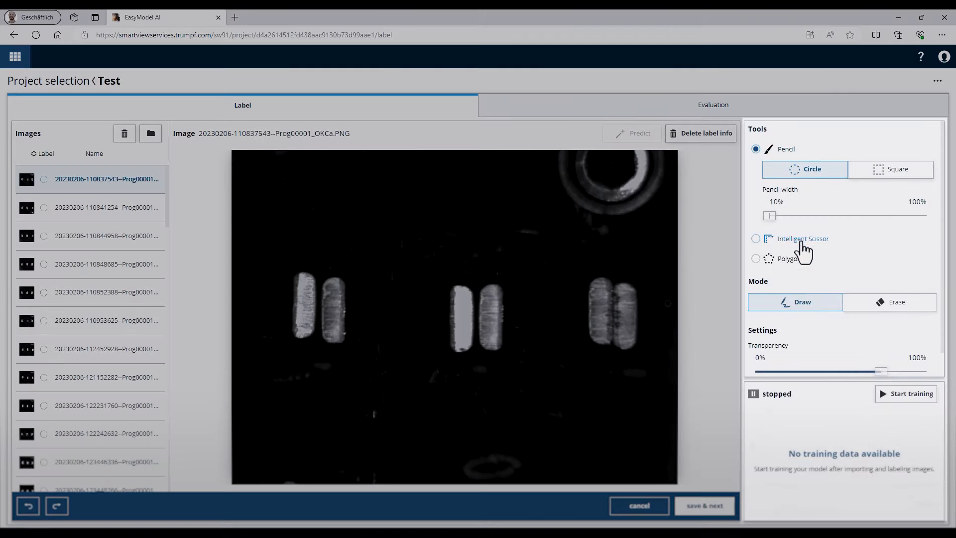
pyautogui.moveTo(805, 238)
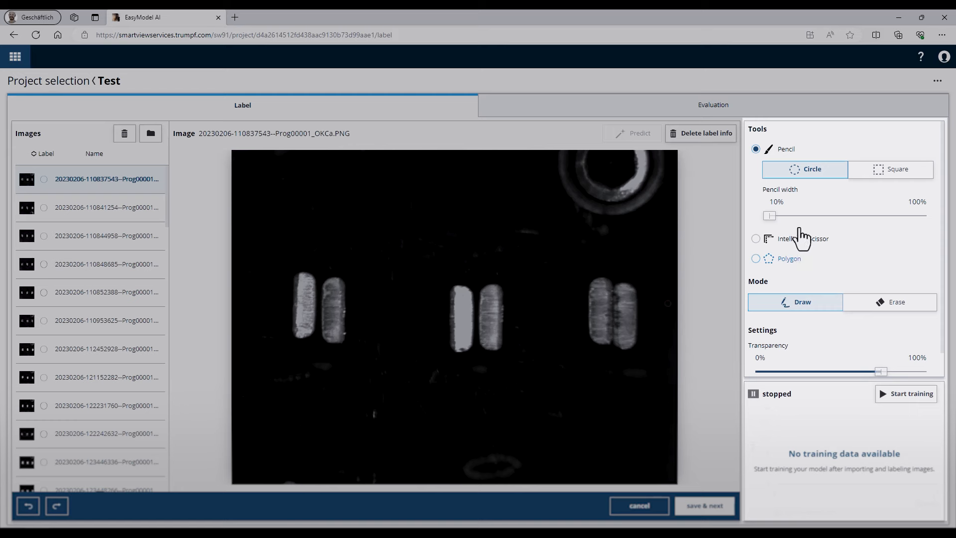
pyautogui.moveTo(872, 191)
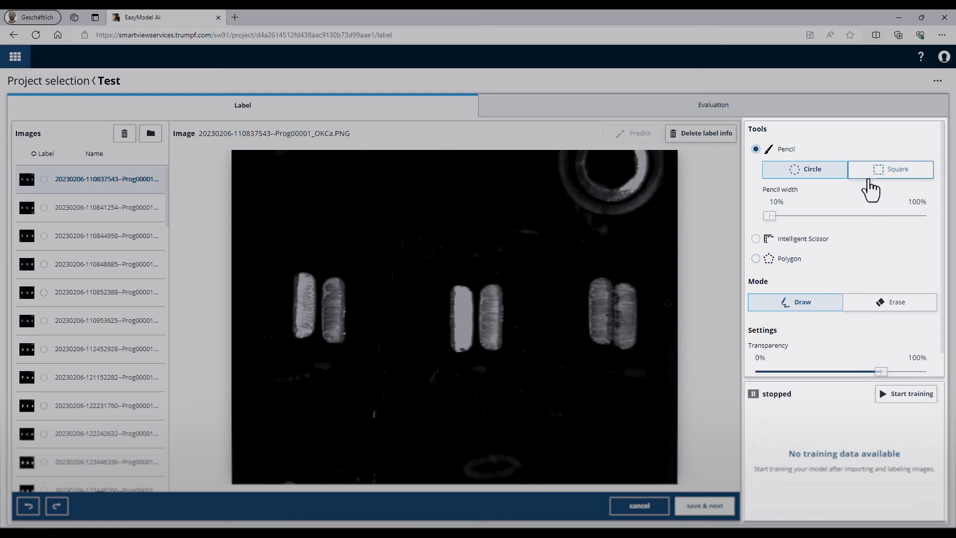
pyautogui.moveTo(827, 211)
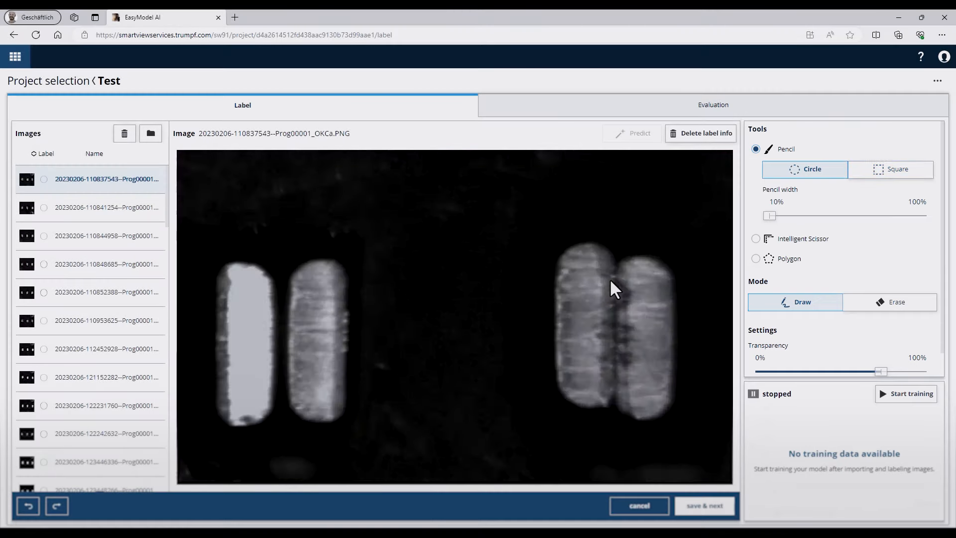
pyautogui.moveTo(602, 263)
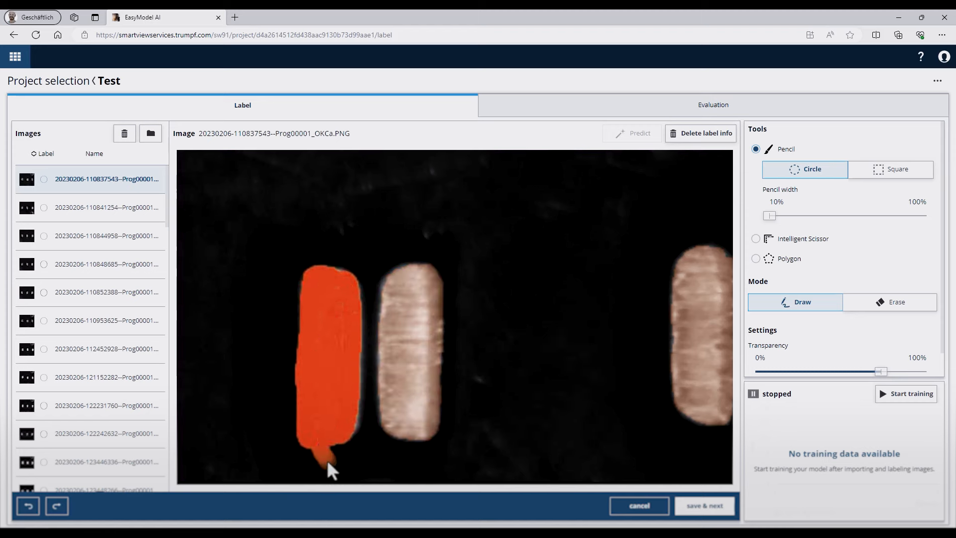
# Switch the pencil to Erase mode to remove the stray label stroke.
pyautogui.click(889, 302)
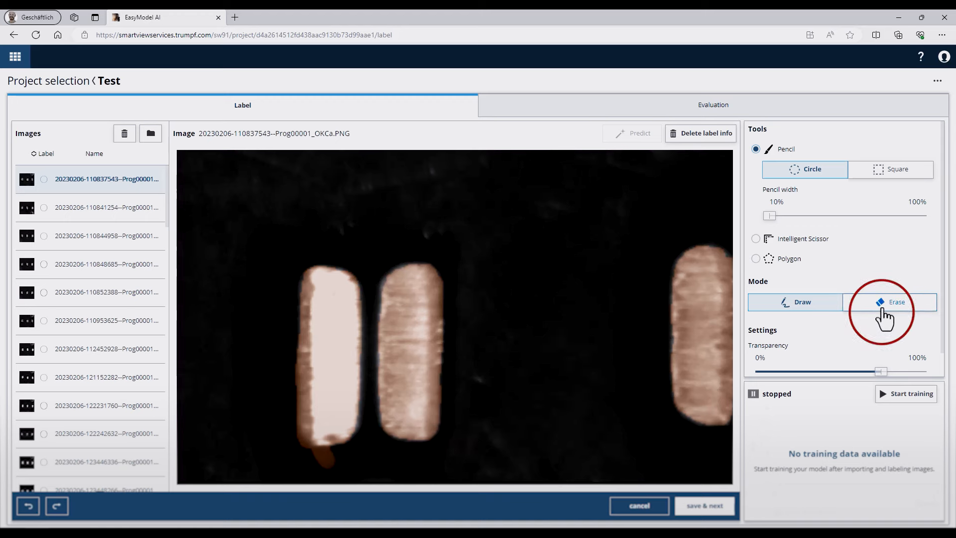
pyautogui.click(889, 302)
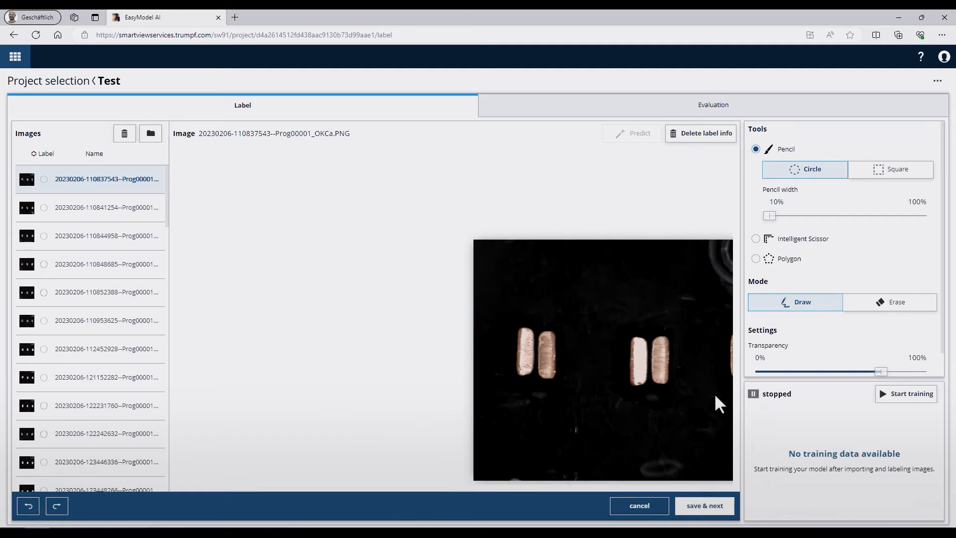
# Save the label with save & next, then return to the first image.
pyautogui.click(704, 506)
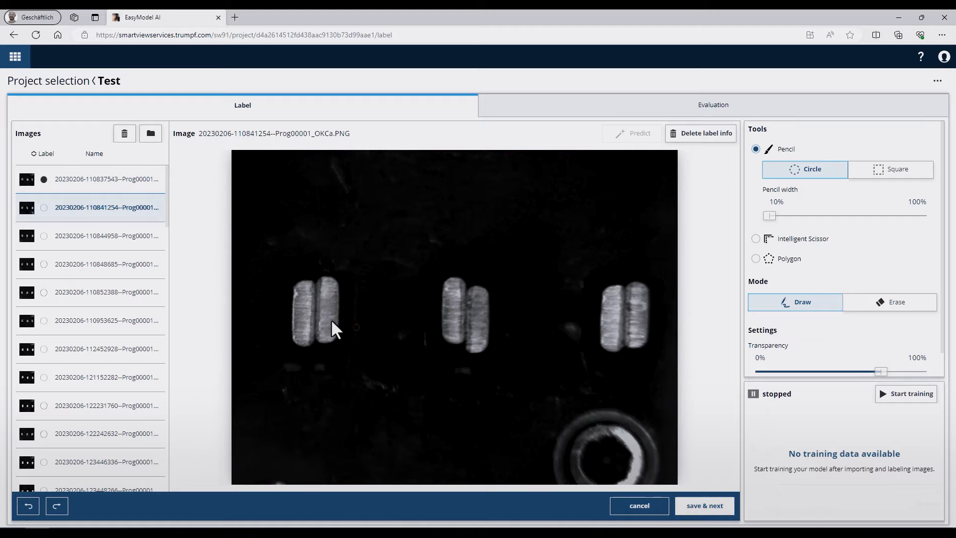
pyautogui.click(106, 178)
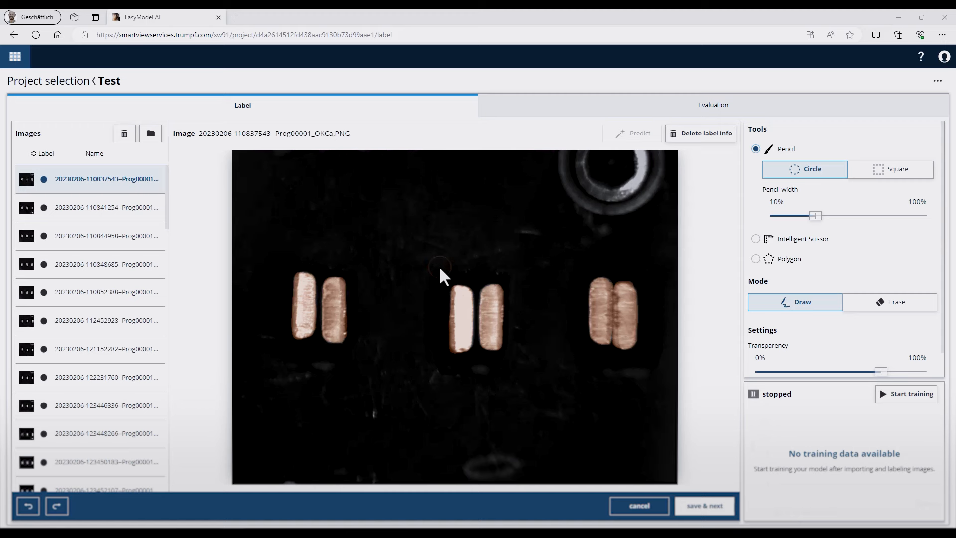
pyautogui.moveTo(491, 312)
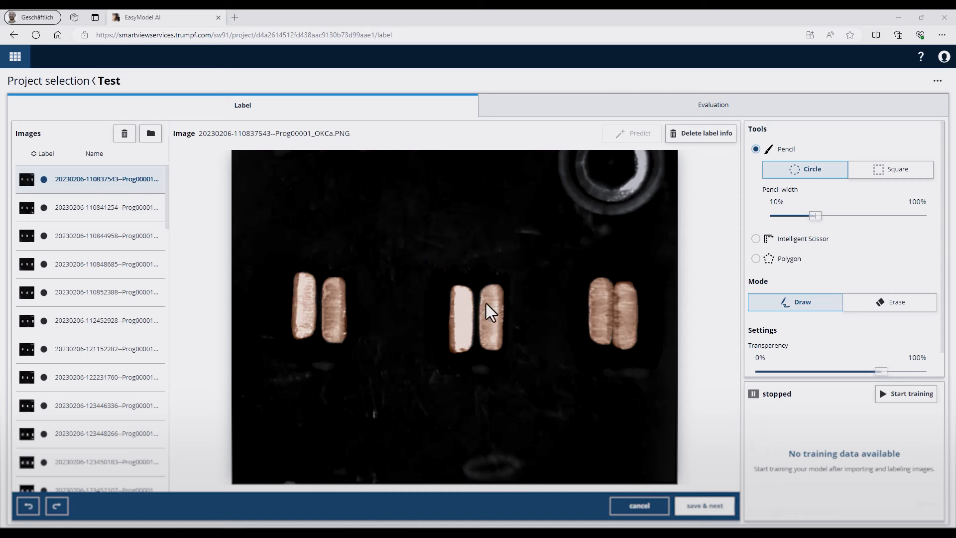
pyautogui.moveTo(883, 414)
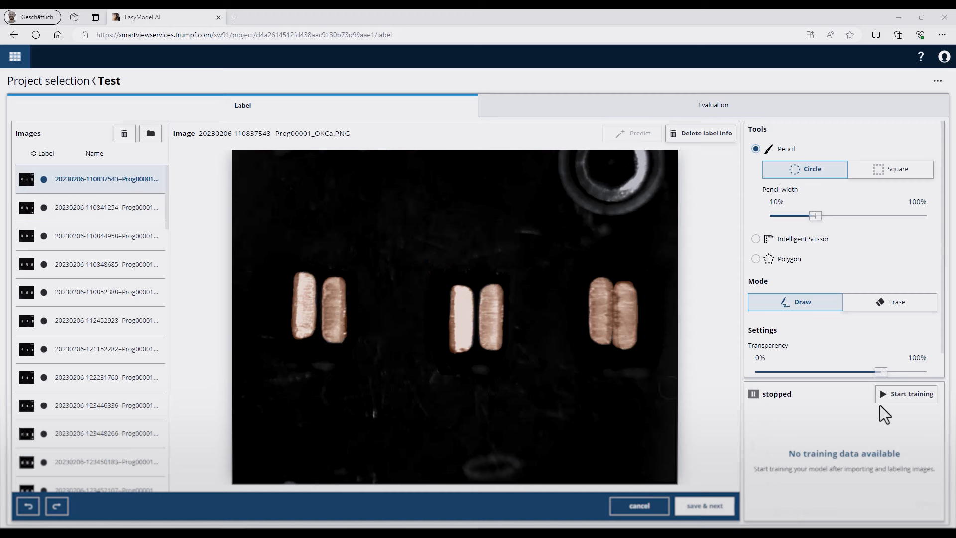
pyautogui.moveTo(905, 393)
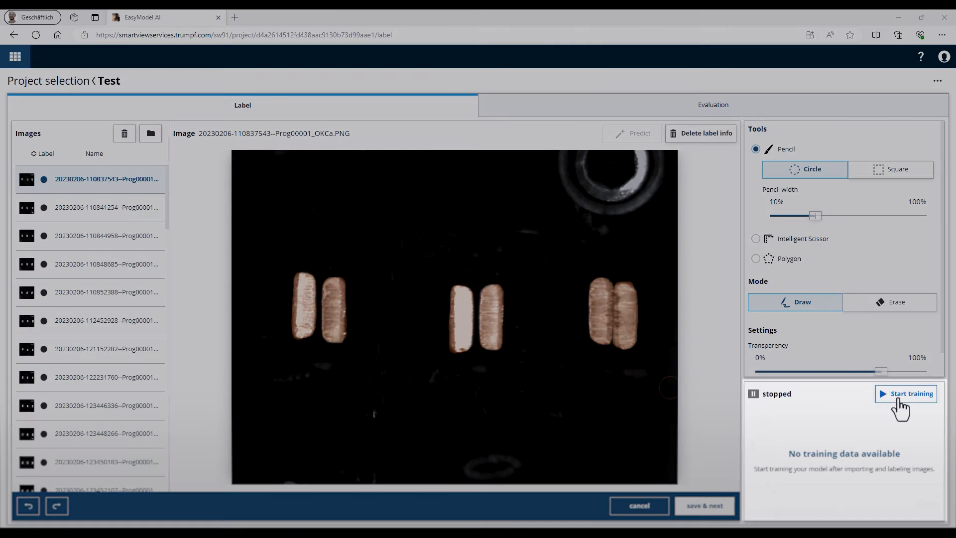
pyautogui.click(911, 393)
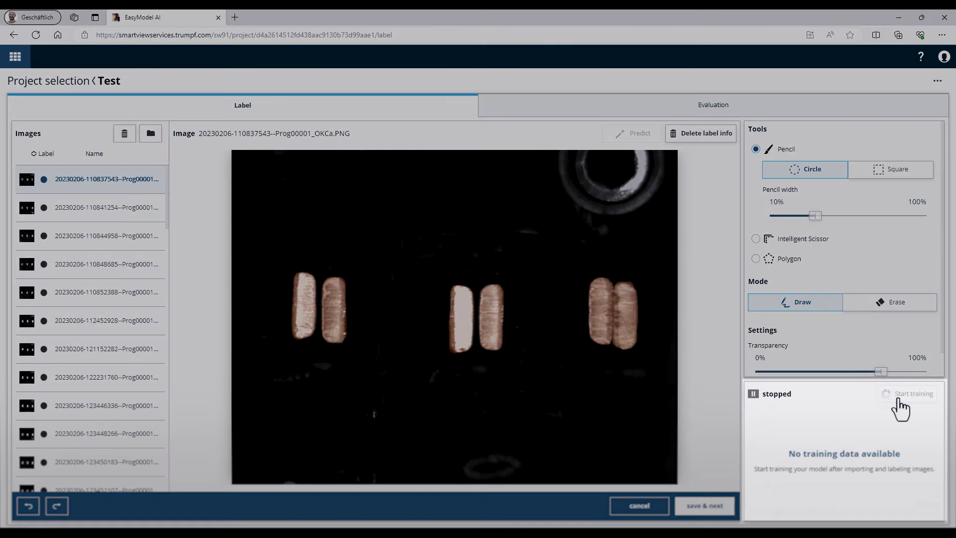
pyautogui.moveTo(895, 407)
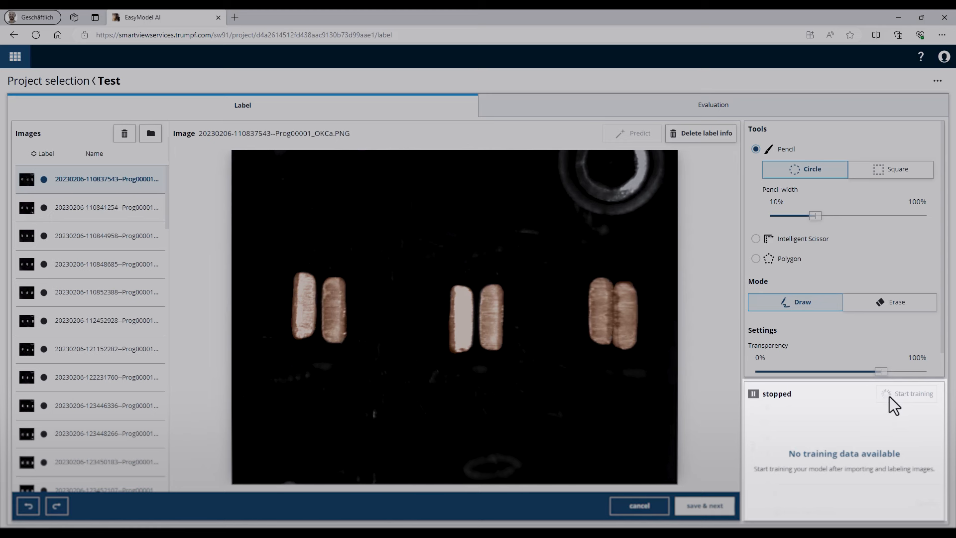
pyautogui.click(908, 393)
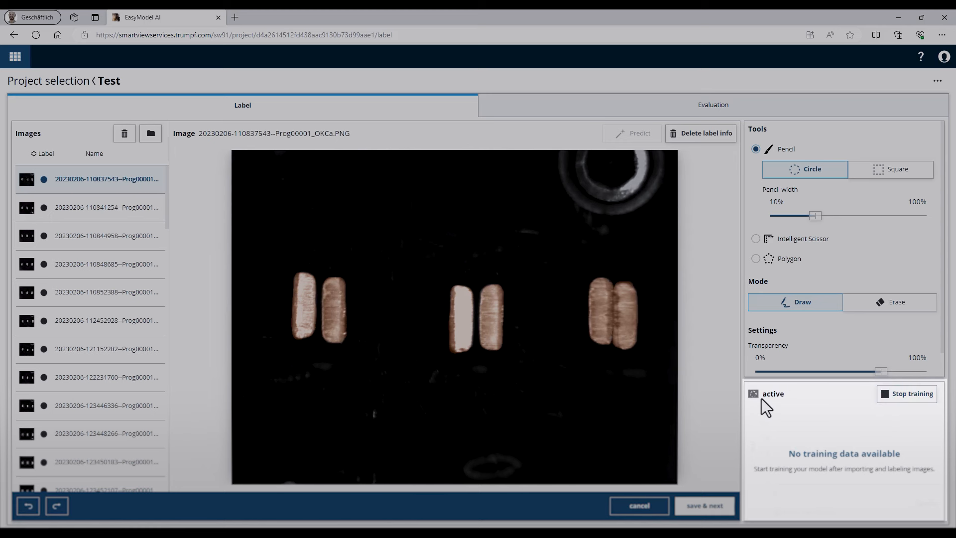
pyautogui.click(704, 505)
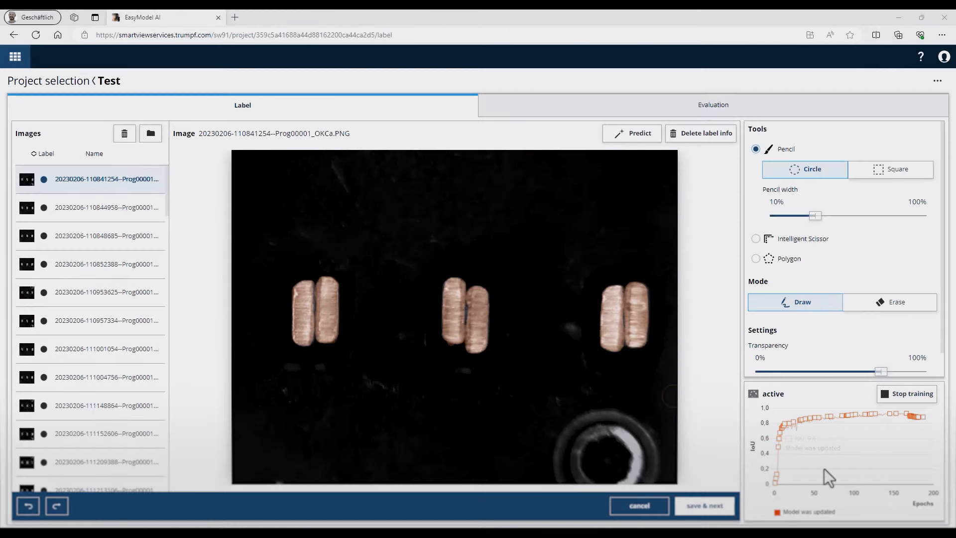
pyautogui.moveTo(796, 475)
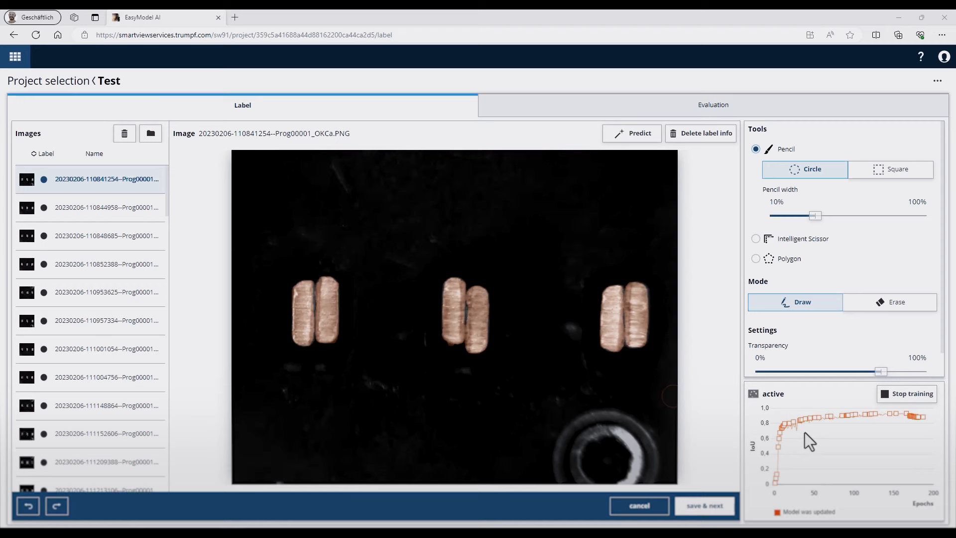
pyautogui.moveTo(907, 501)
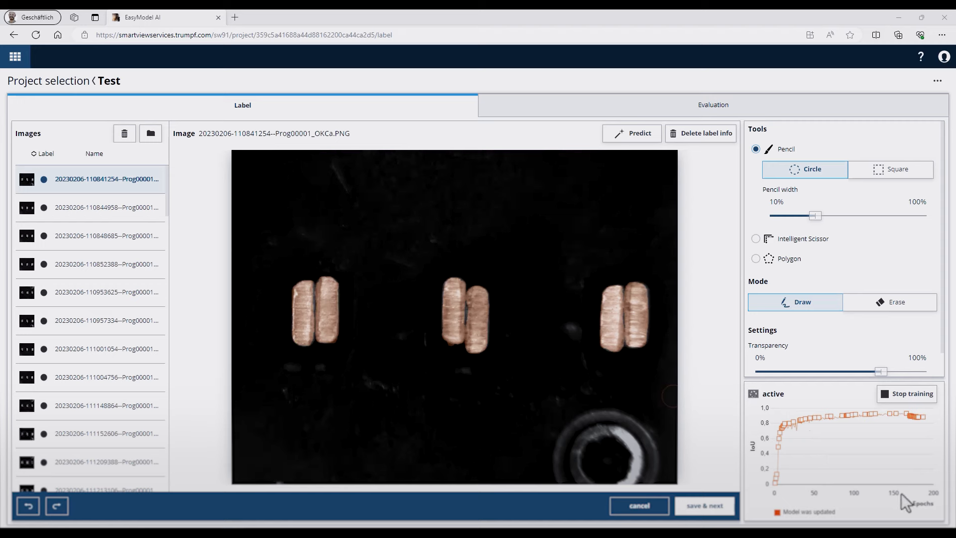
pyautogui.moveTo(827, 462)
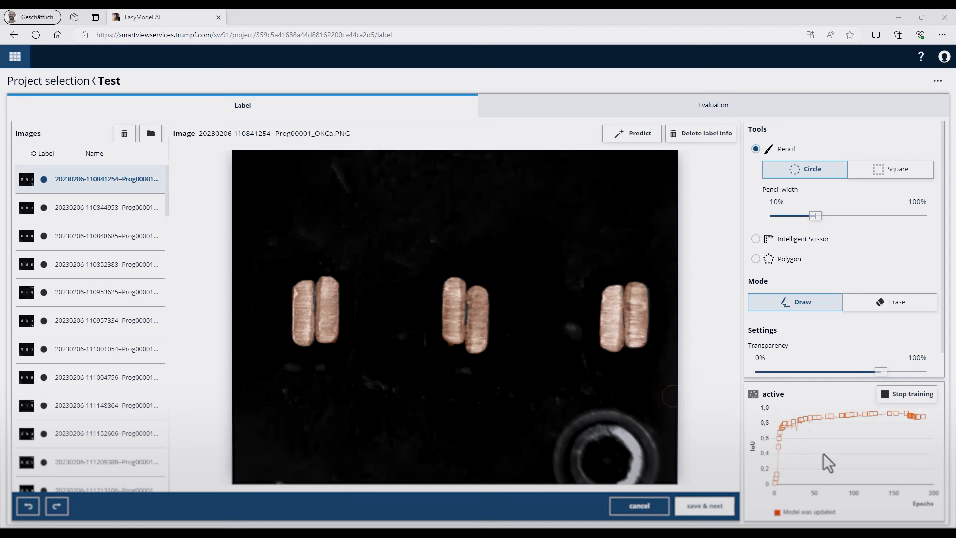
pyautogui.click(106, 292)
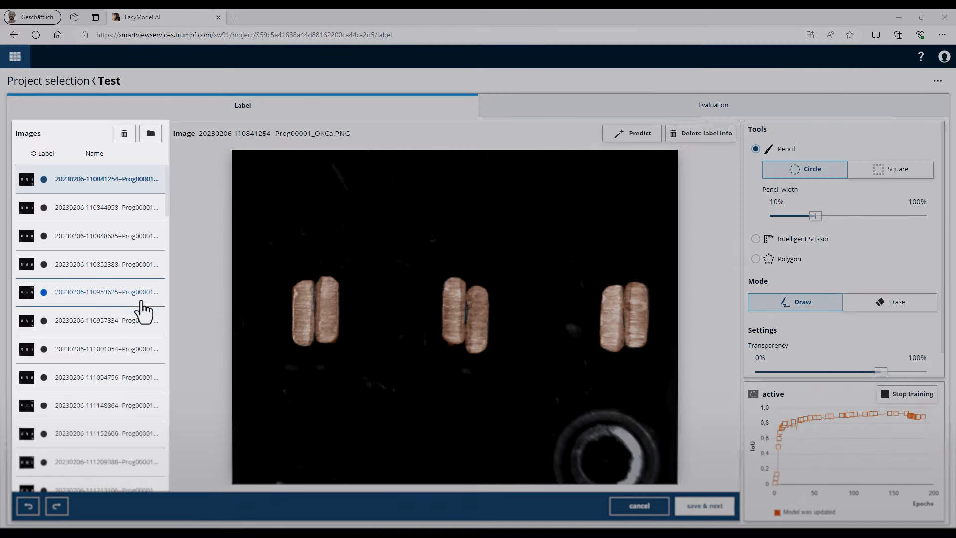
pyautogui.scroll(-3)
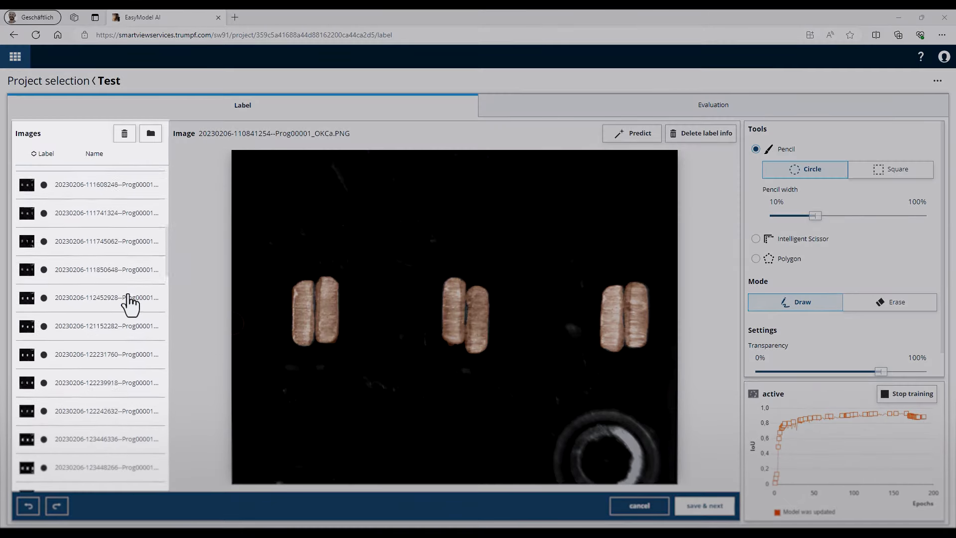
pyautogui.scroll(-3)
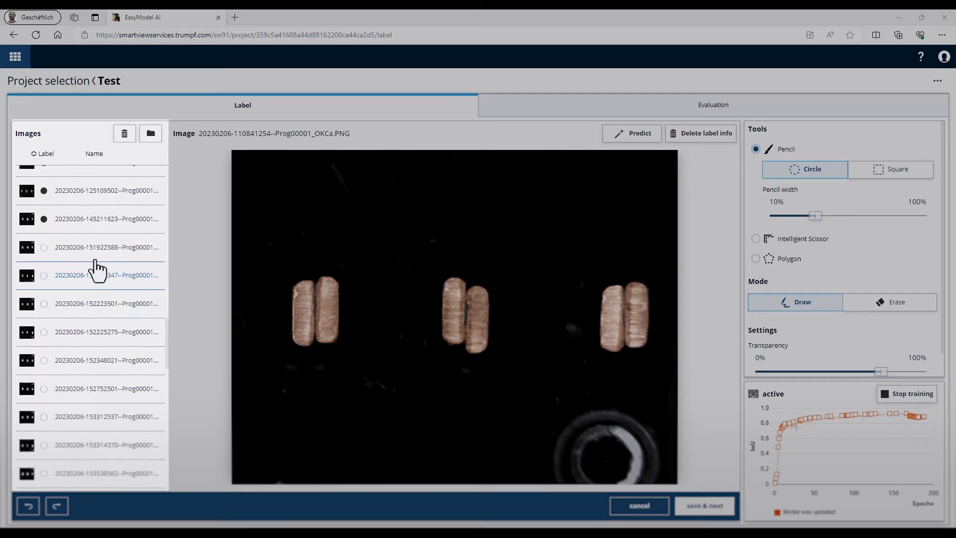
# Select an unlabelled image and run Predict to get the model's label masks.
pyautogui.click(104, 246)
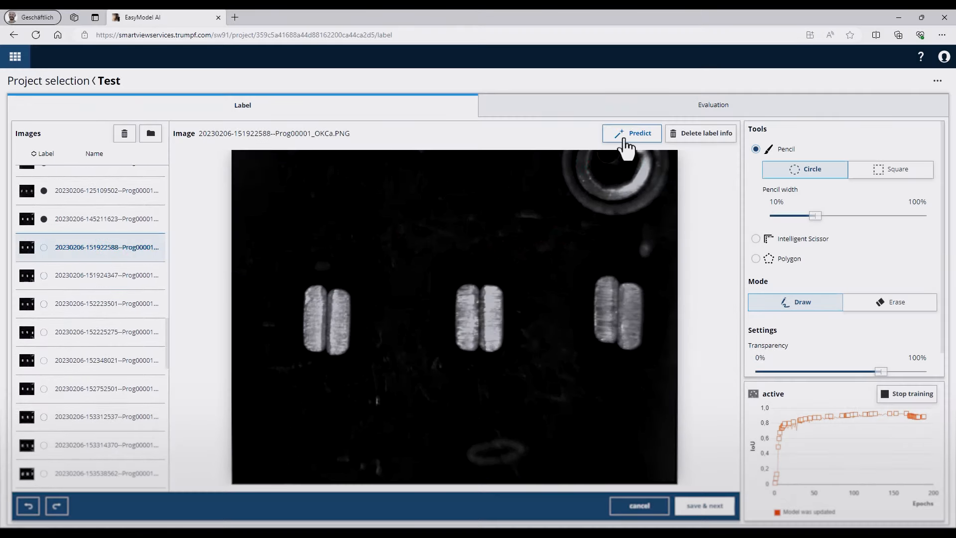
pyautogui.click(631, 132)
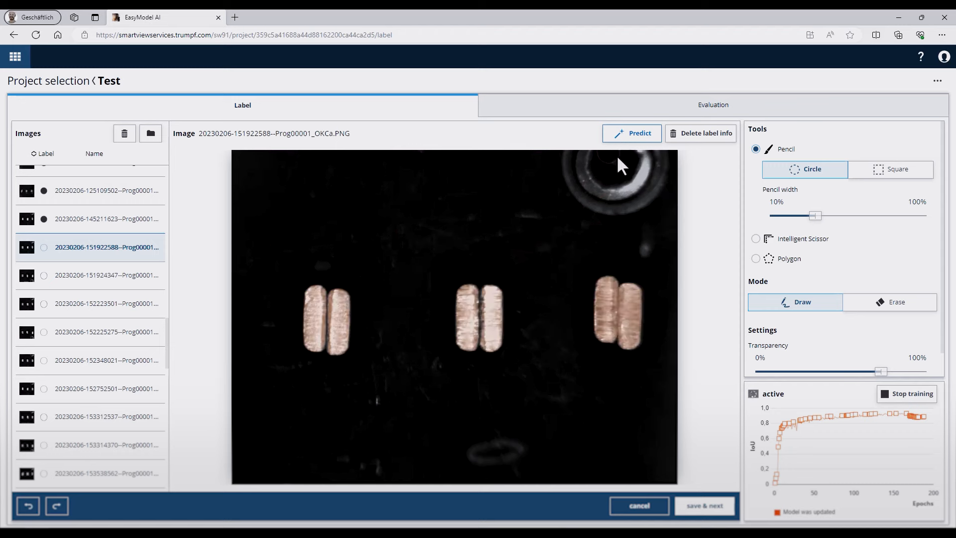
pyautogui.moveTo(359, 333)
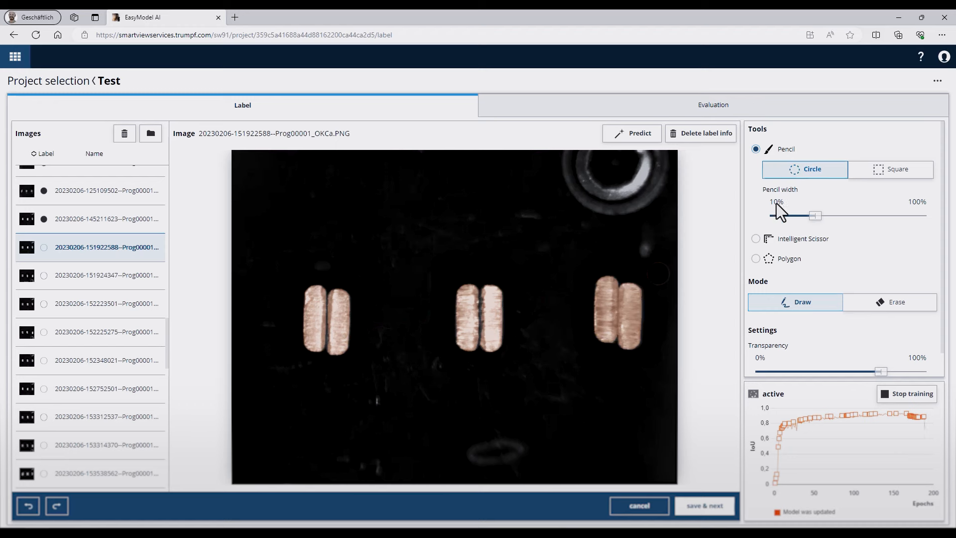
pyautogui.moveTo(755, 250)
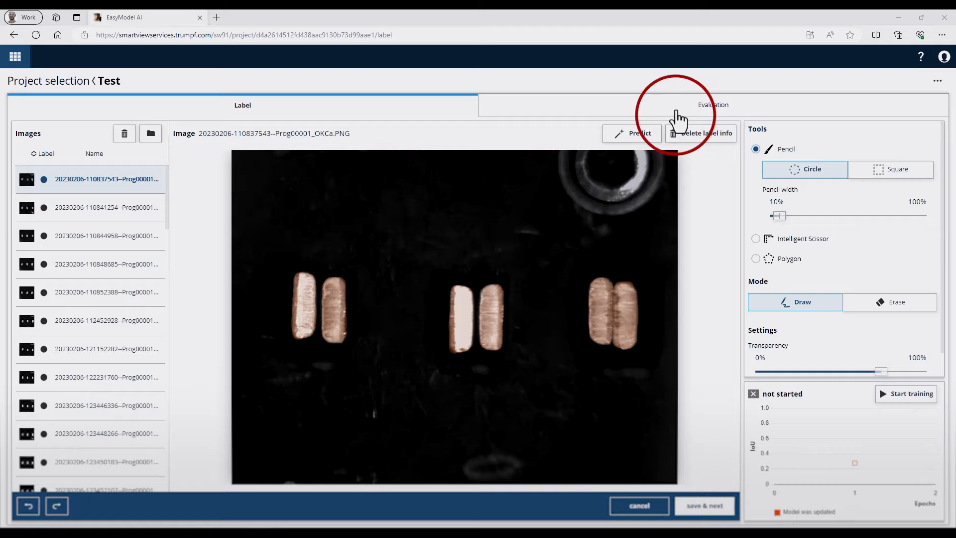
# In Evaluation, tick Working model and evaluate it to show its IoU box plot.
pyautogui.click(712, 105)
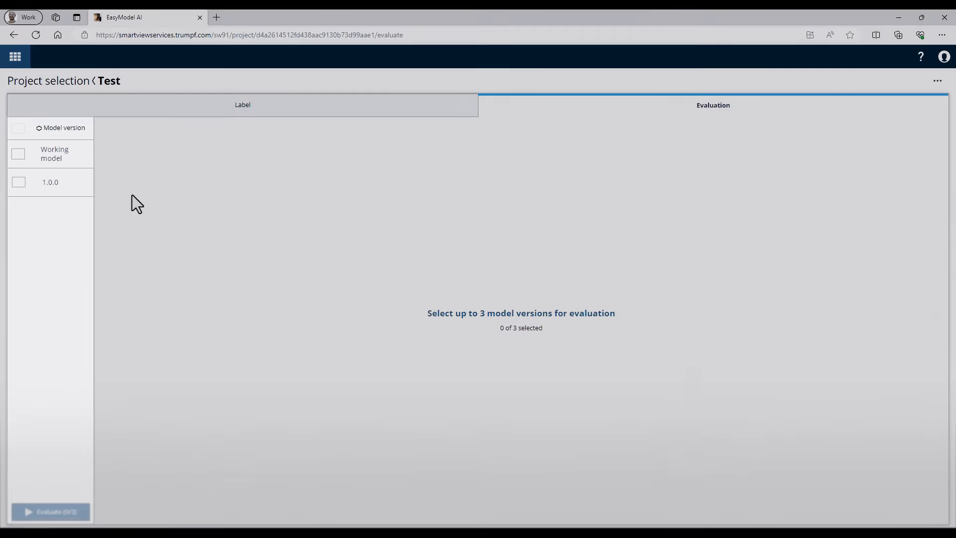
pyautogui.moveTo(21, 164)
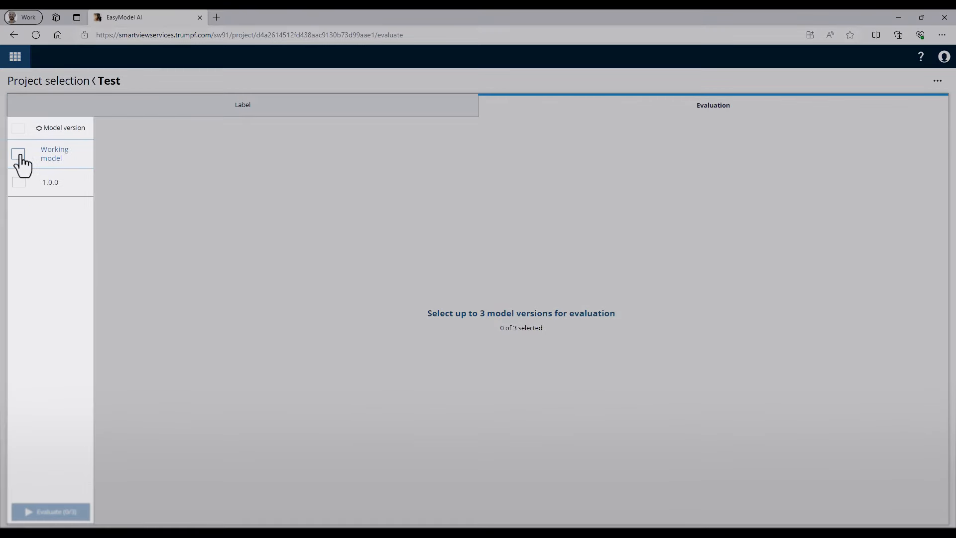
pyautogui.click(18, 154)
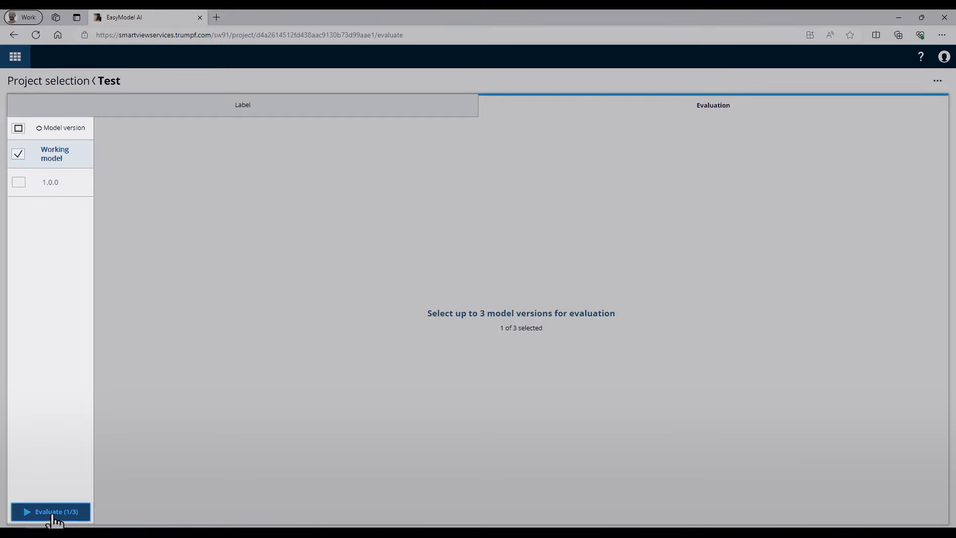
pyautogui.click(50, 511)
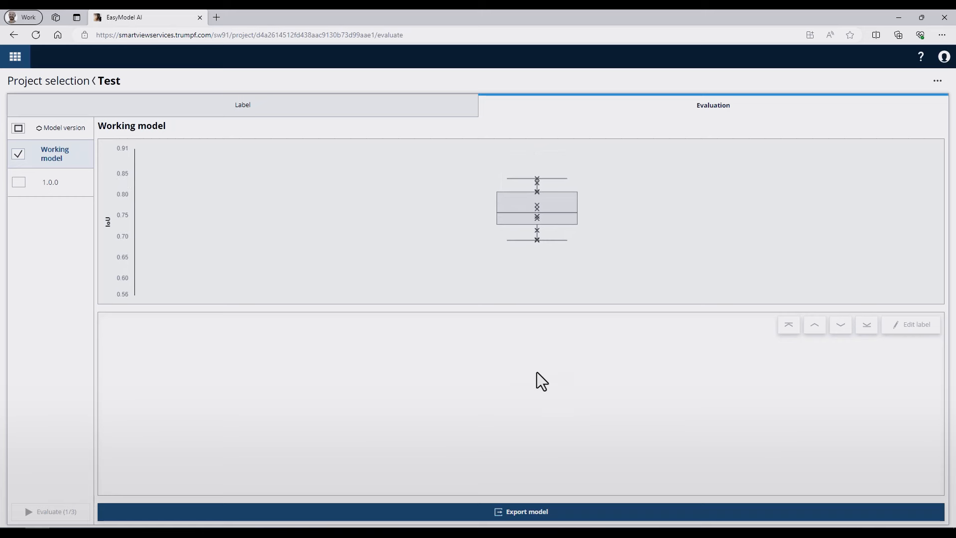
pyautogui.click(521, 511)
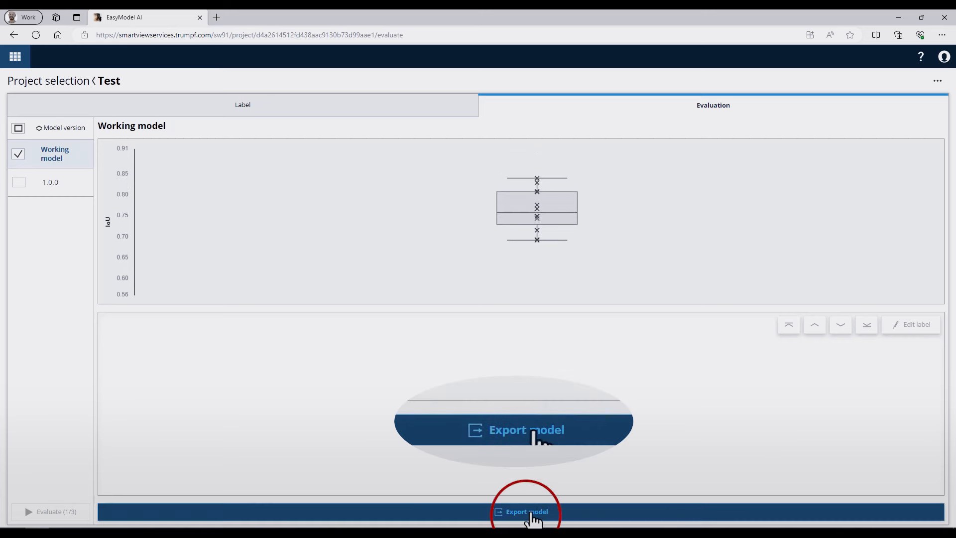
# Export the working model and save it as exported-model-WorkingModel.tai via Edge's Save as.
pyautogui.click(523, 511)
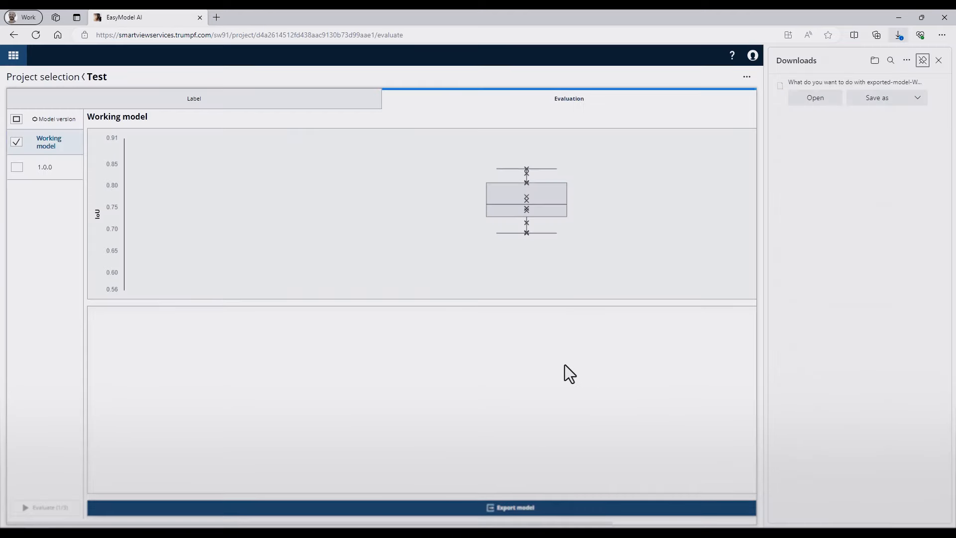
pyautogui.moveTo(849, 176)
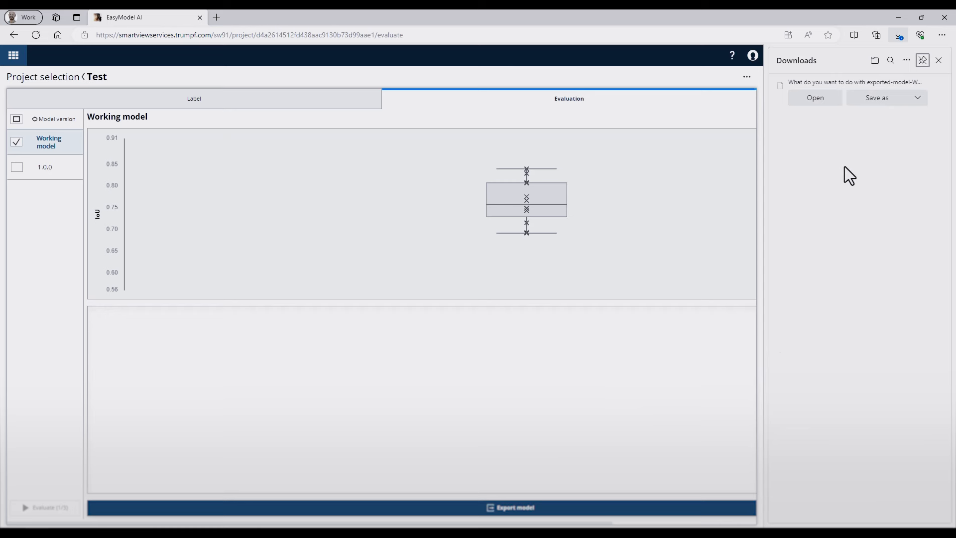
pyautogui.moveTo(862, 134)
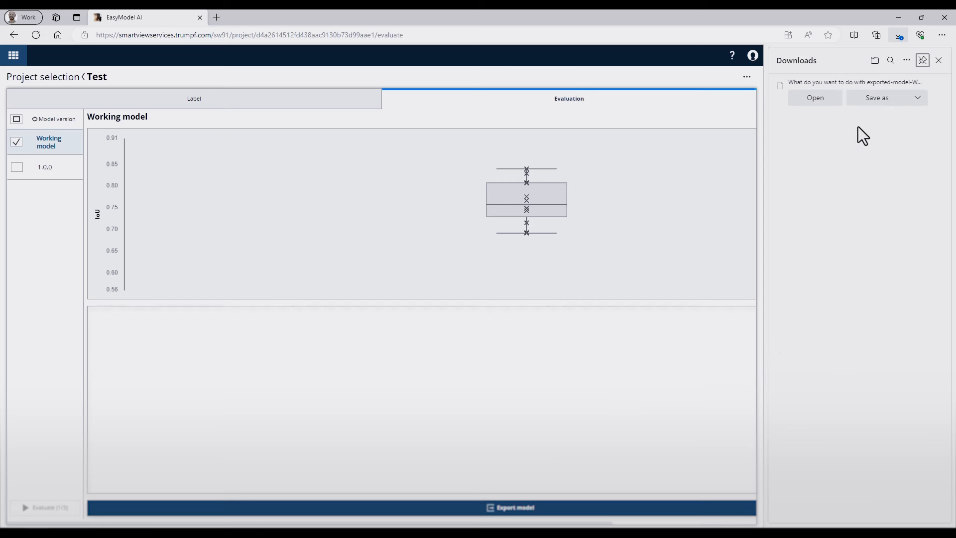
pyautogui.click(876, 97)
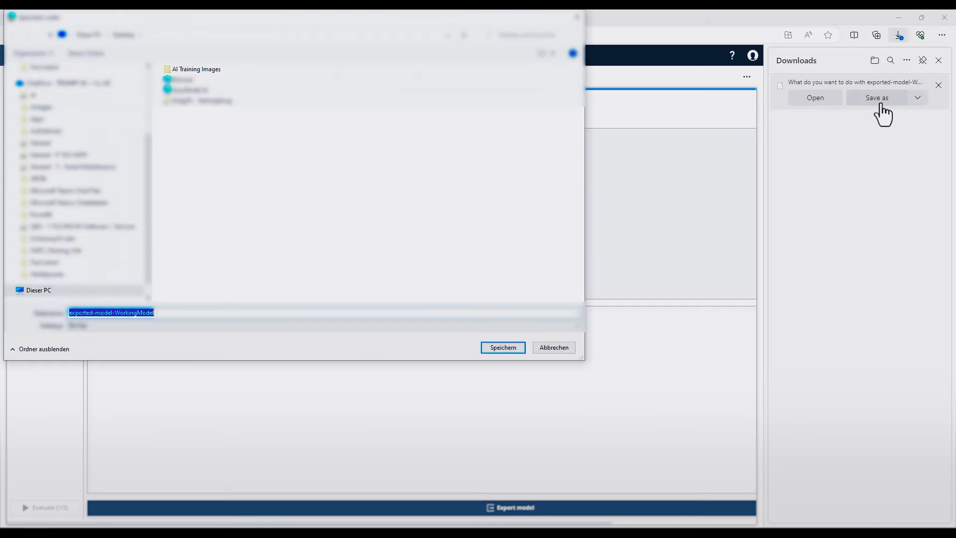
pyautogui.moveTo(157, 253)
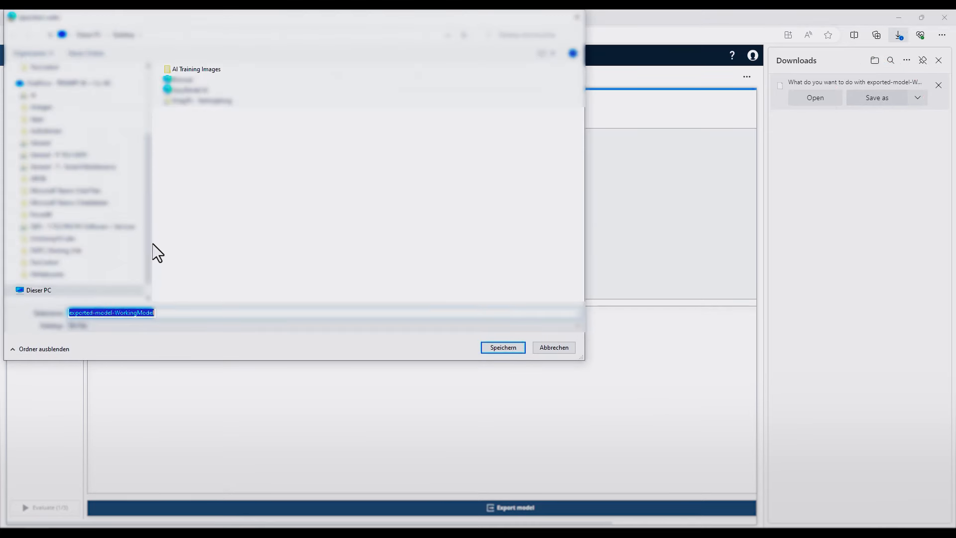
pyautogui.click(502, 346)
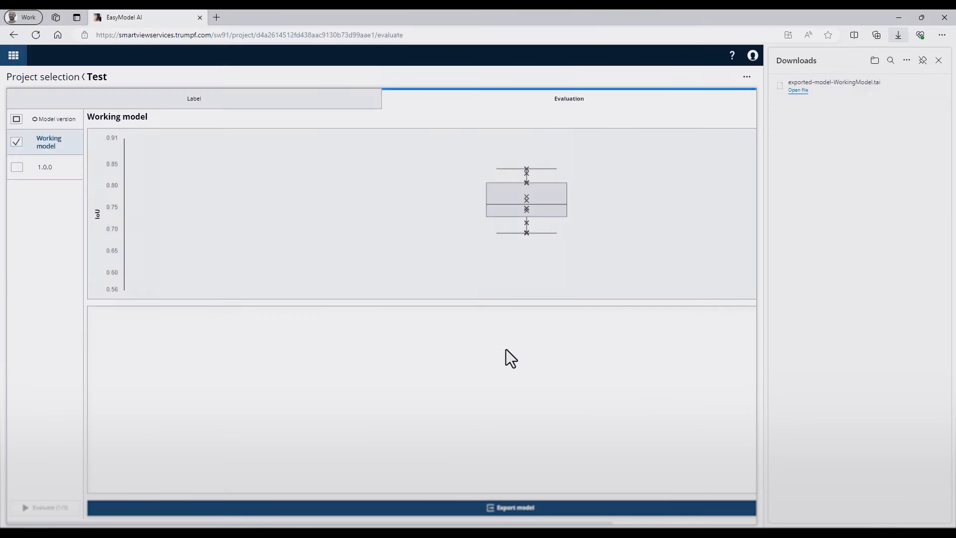
# Select Working model, 1.0.0 and 1.0.1 together and evaluate them as IoU box plots.
pyautogui.click(937, 60)
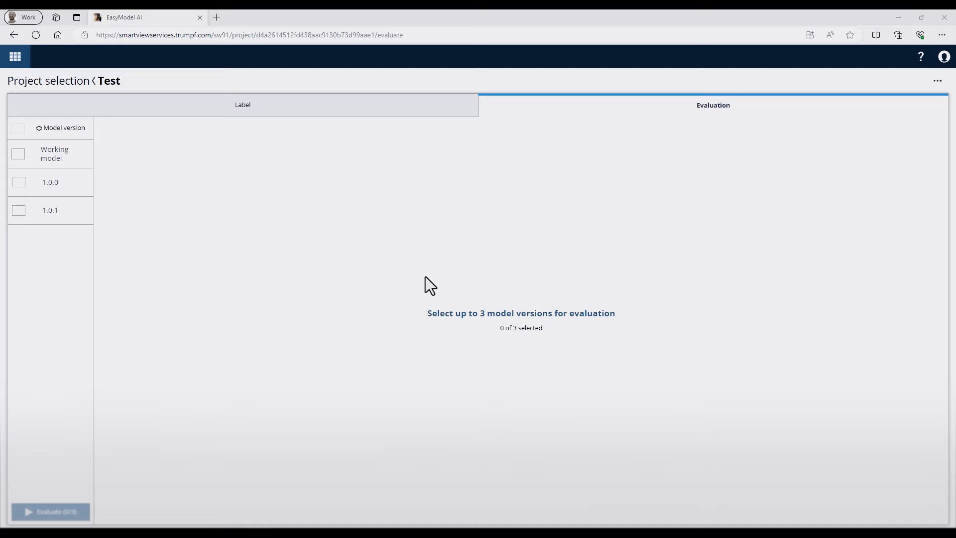
pyautogui.moveTo(71, 247)
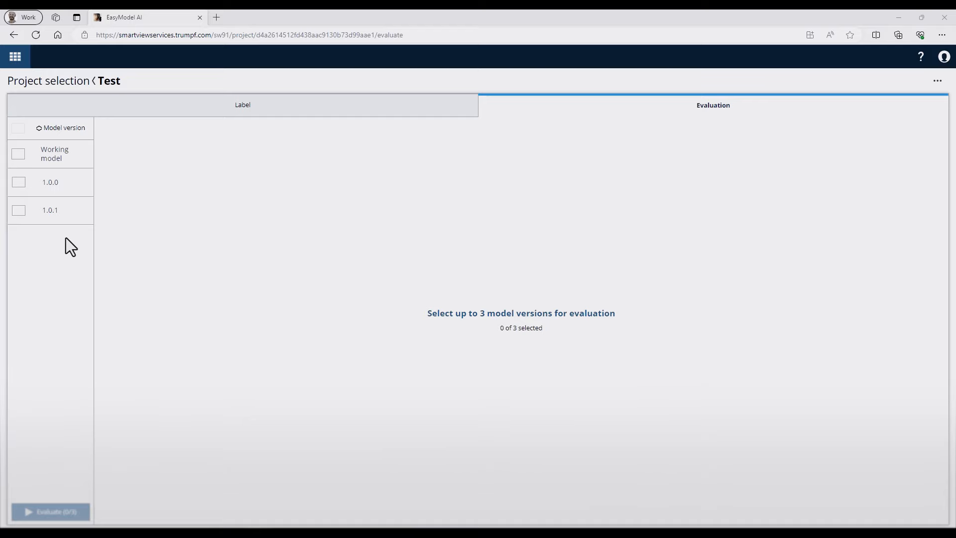
pyautogui.moveTo(61, 173)
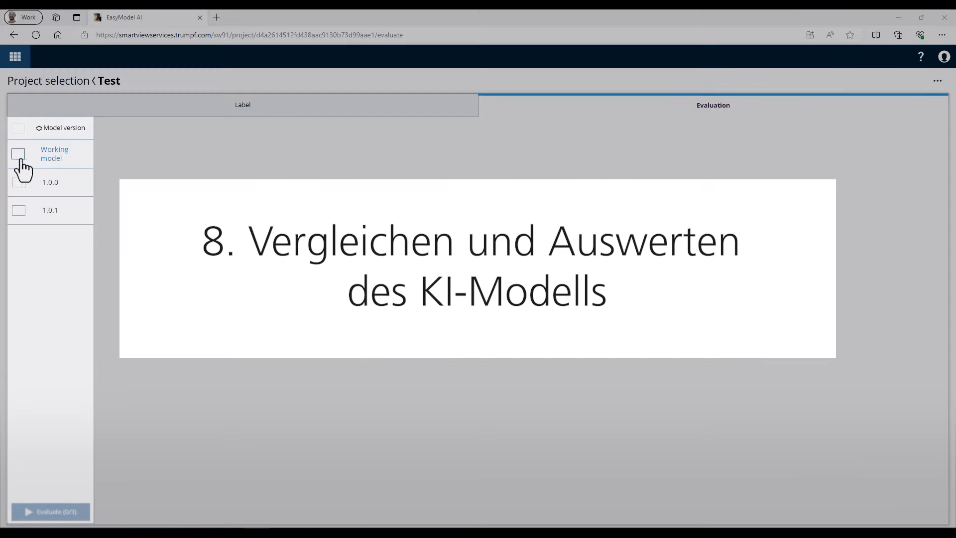
pyautogui.click(18, 129)
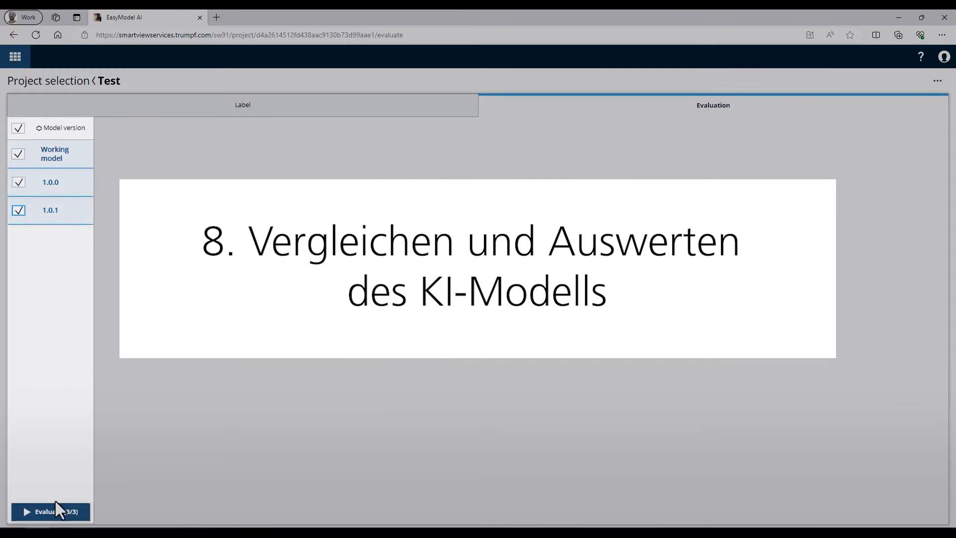
pyautogui.click(50, 511)
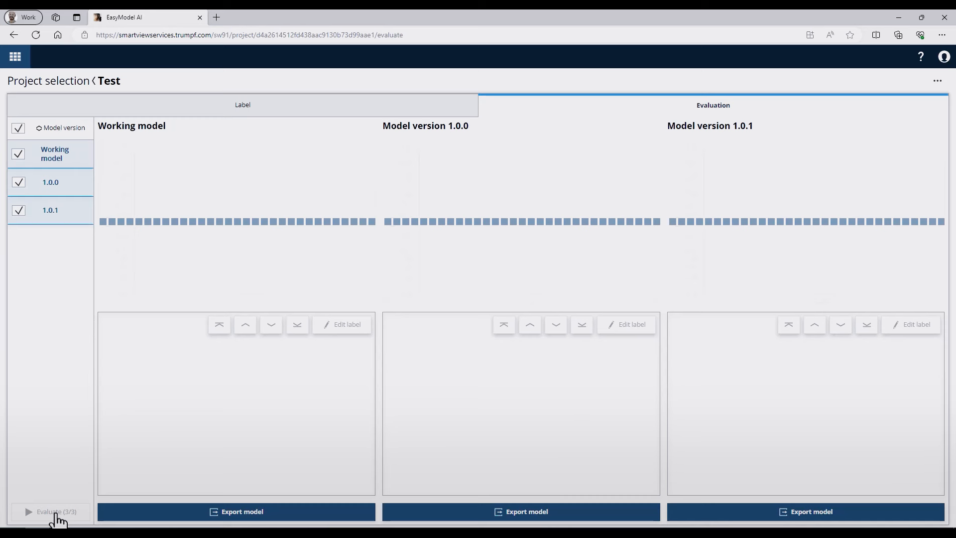
pyautogui.click(55, 512)
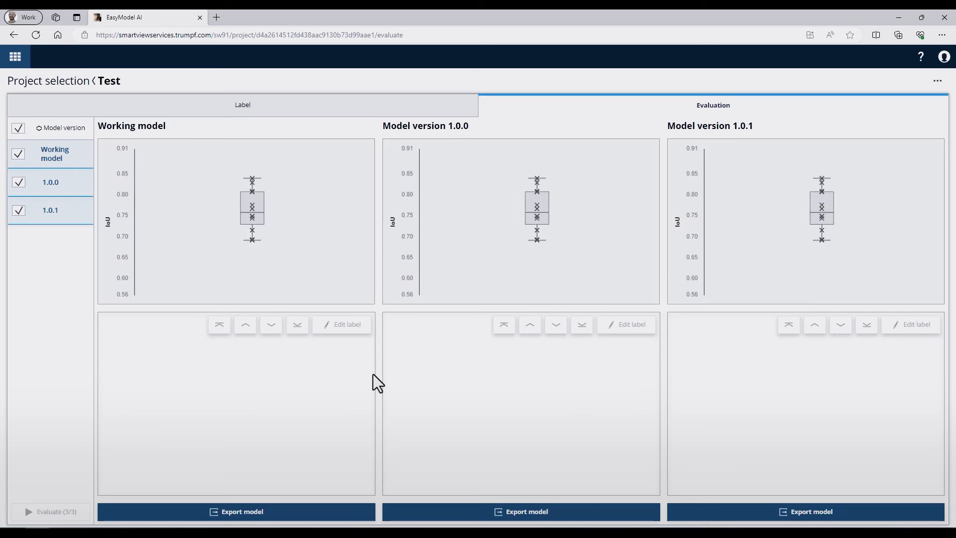